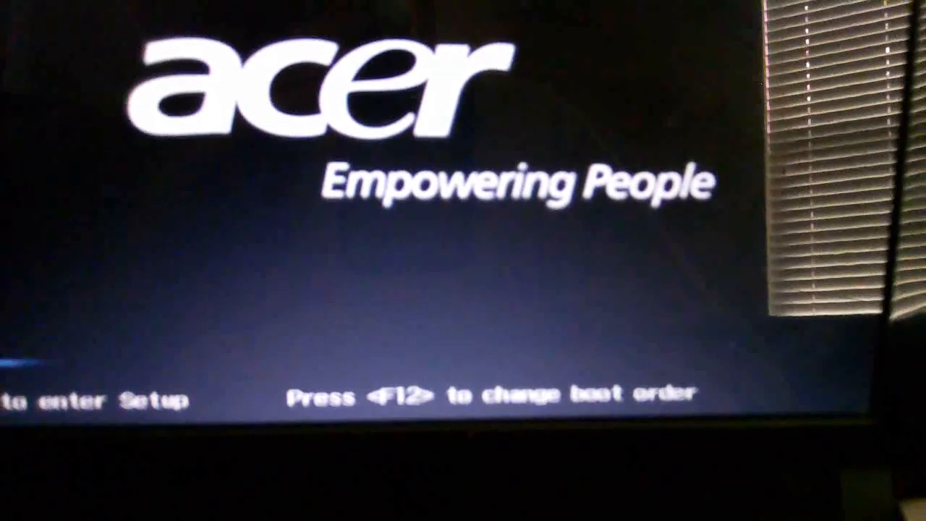
# Step: Boot the Acer laptop from the USB stick into the Hiren's BootCD 15.2 menu
pyautogui.press('f12')
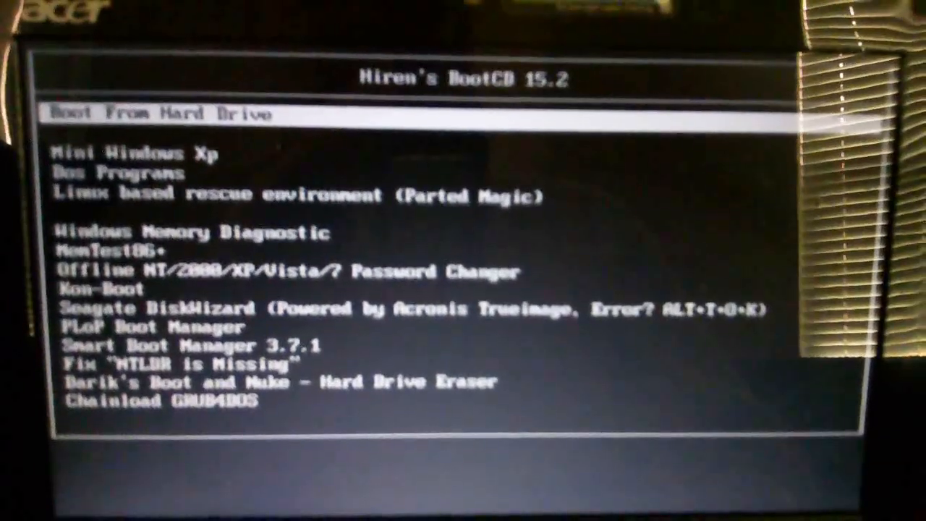
# Step: Enter Dos Programs and choose option 2 to list the BIOS/CMOS tools
pyautogui.press('Down')
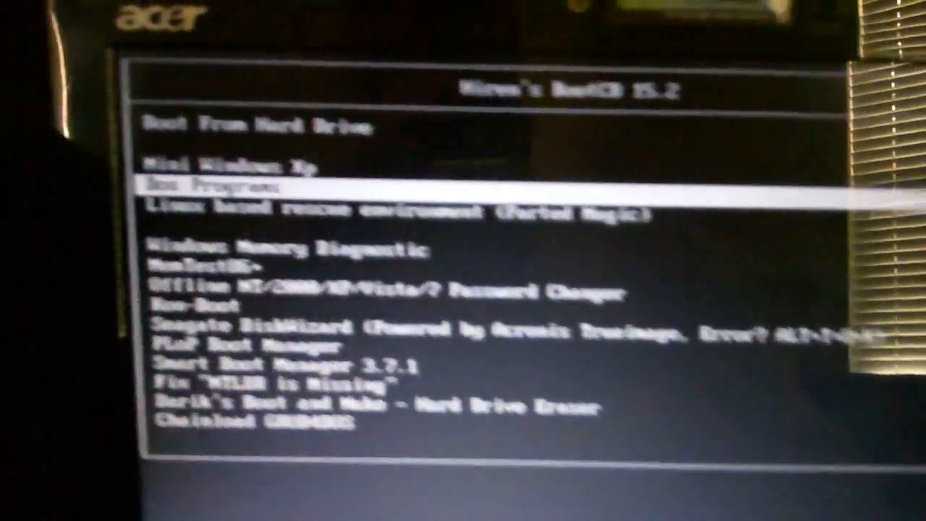
pyautogui.press('up')
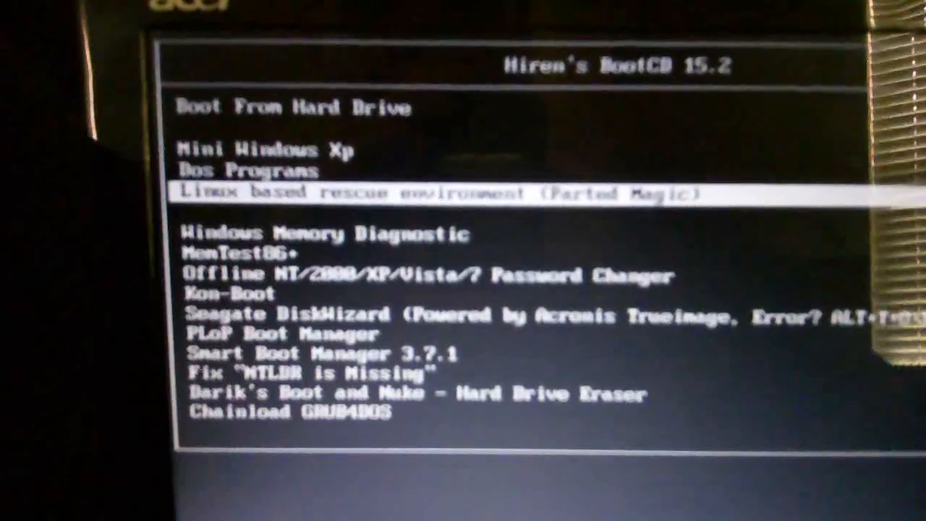
pyautogui.press('Up')
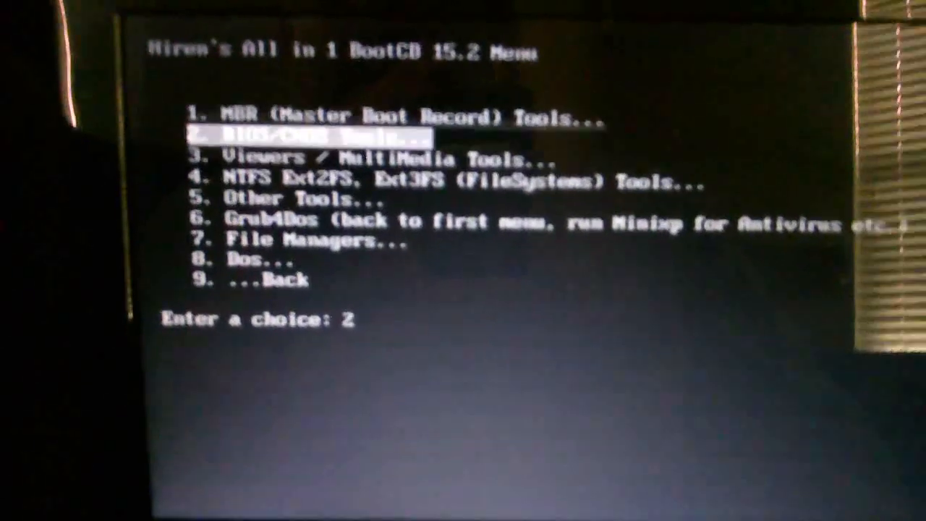
pyautogui.press('Return')
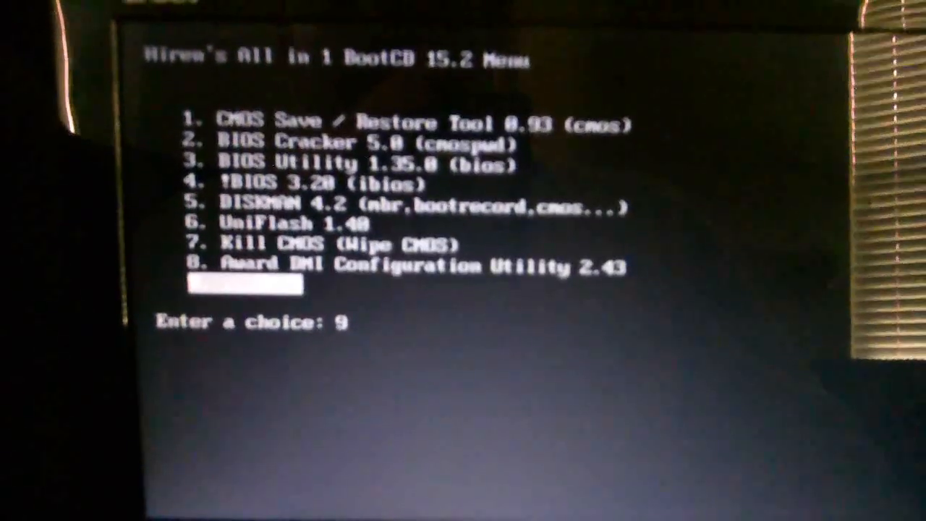